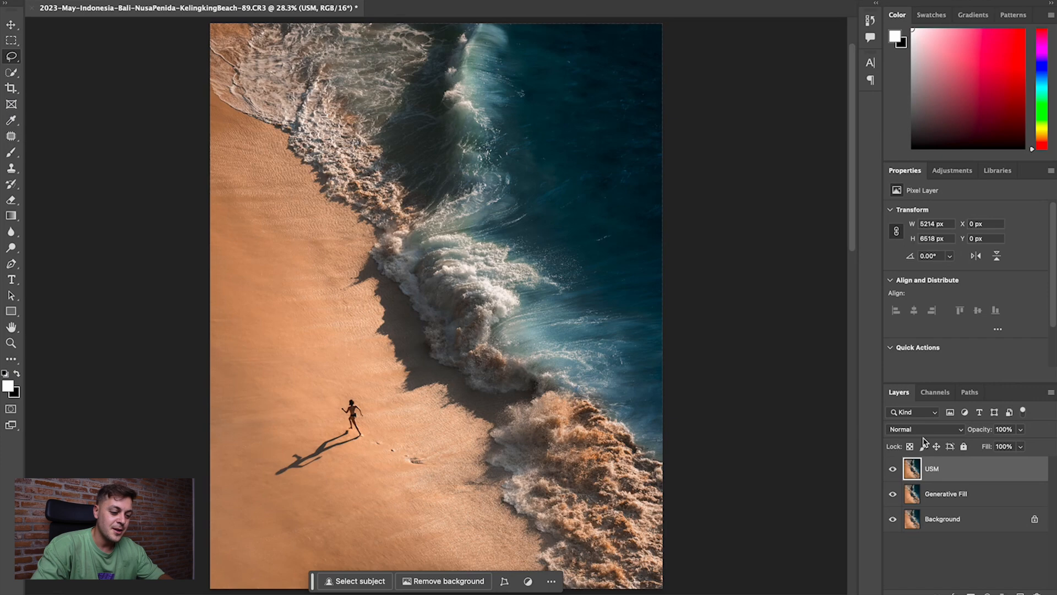
pyautogui.moveTo(794, 401)
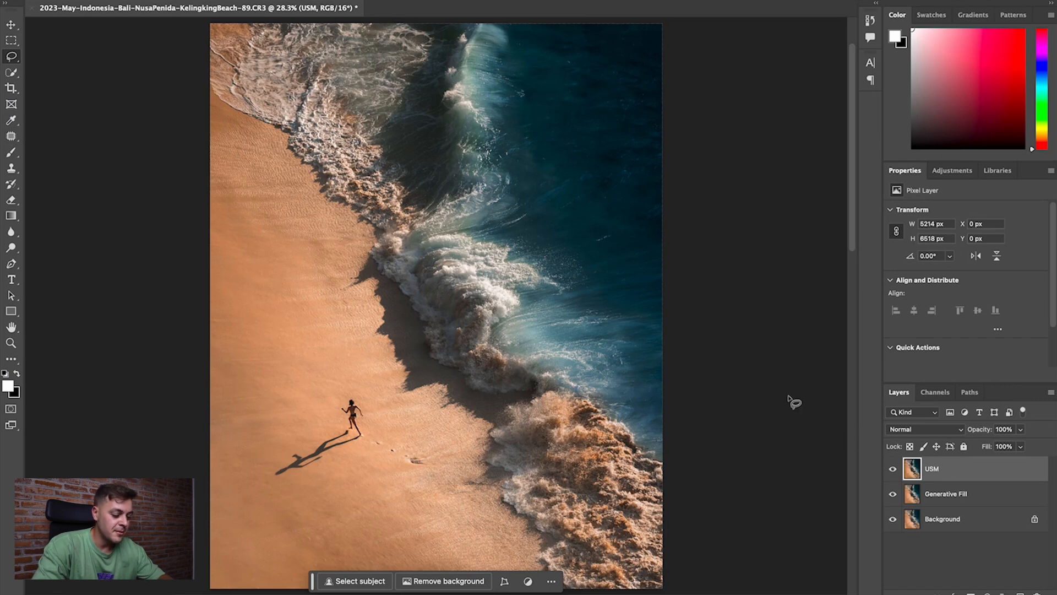
# Step: Duplicate the USM layer with Cmd+J to create the Orton Effect layer
pyautogui.press('ctrl+j')
pyautogui.write('Orton Effect')
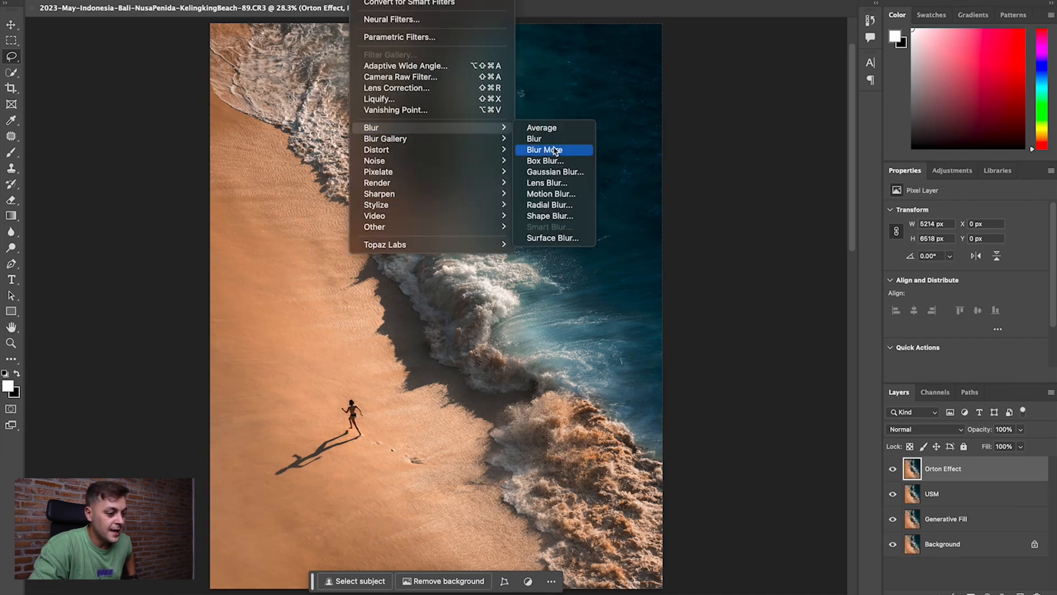
# Step: Preview a 35-pixel Gaussian Blur on the Orton Effect layer
pyautogui.click(555, 171)
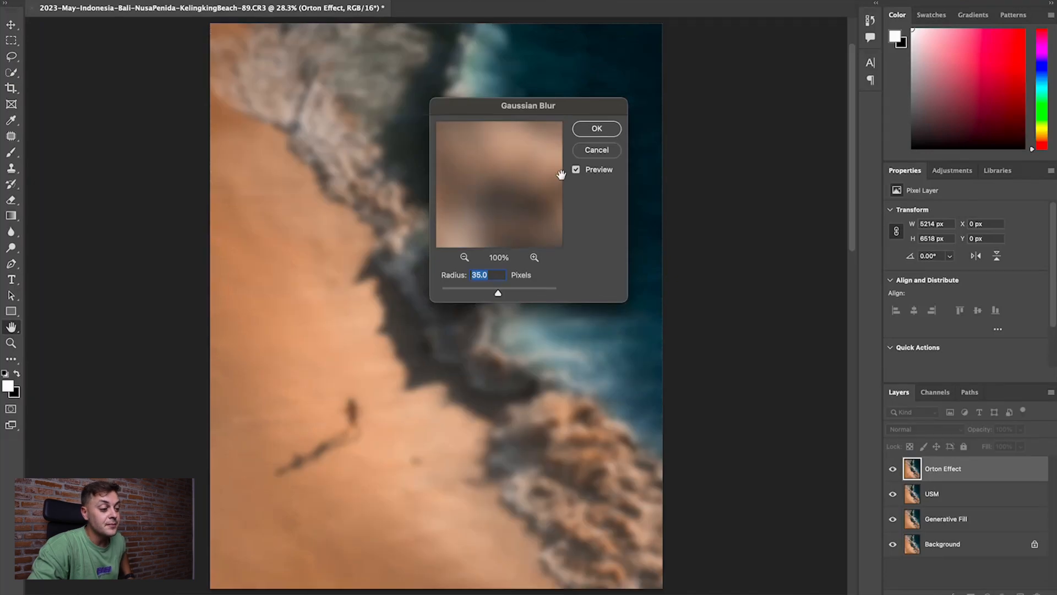